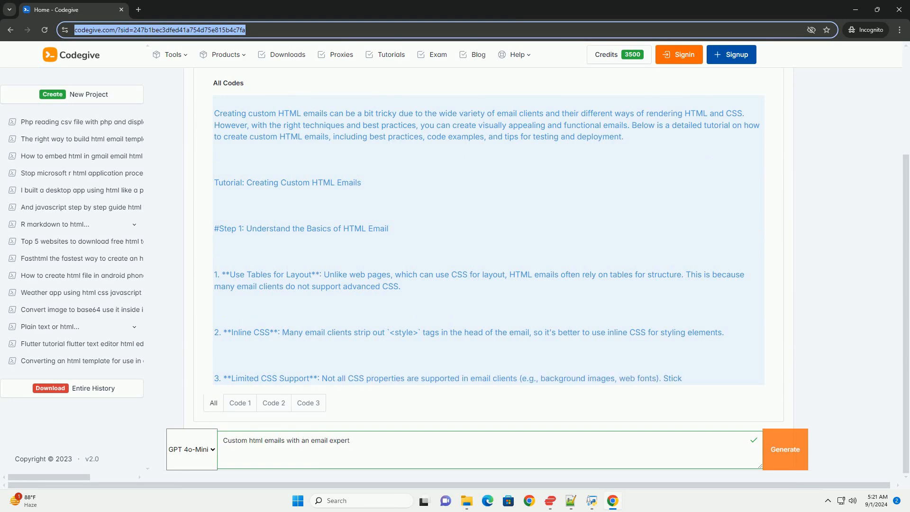
scroll(down, 3)
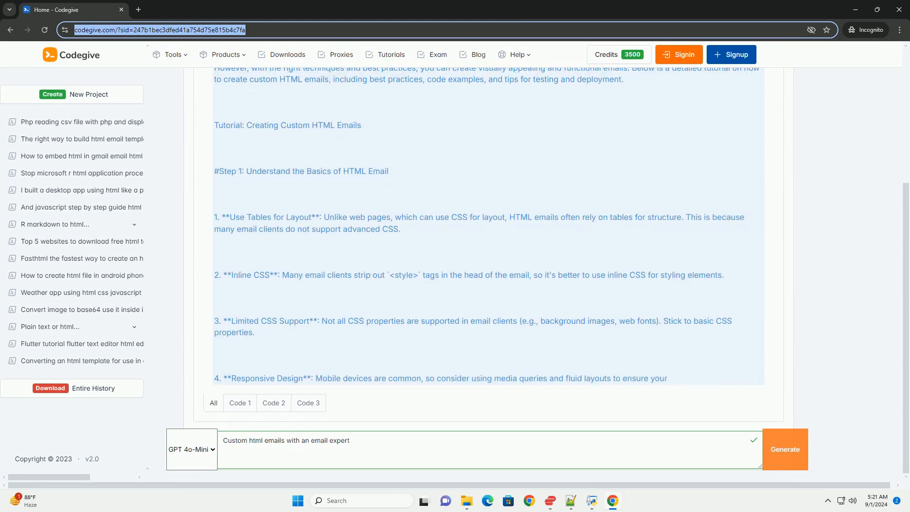
scroll(down, 3)
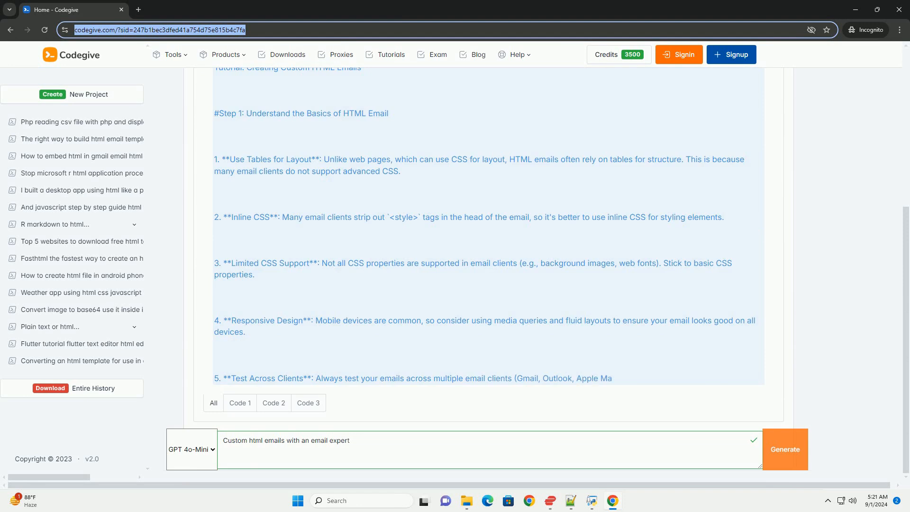
scroll(down, 3)
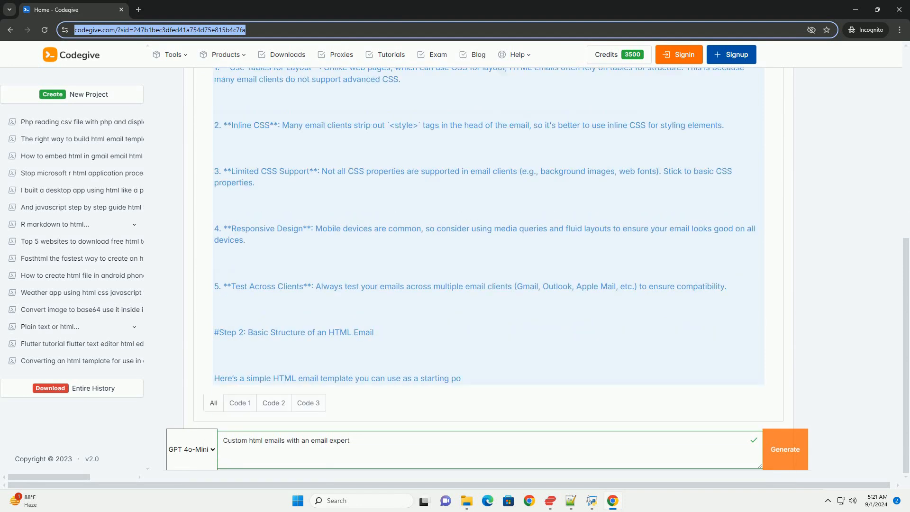
scroll(down, 3)
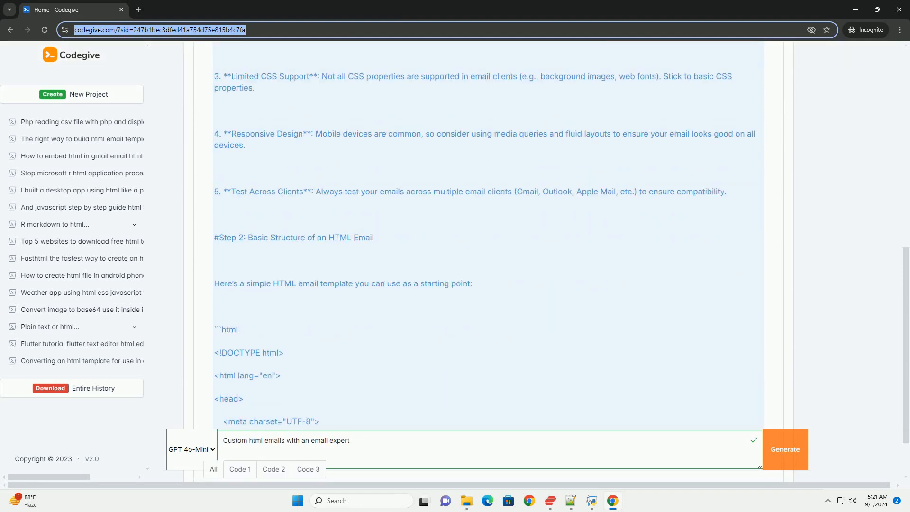
scroll(down, 3)
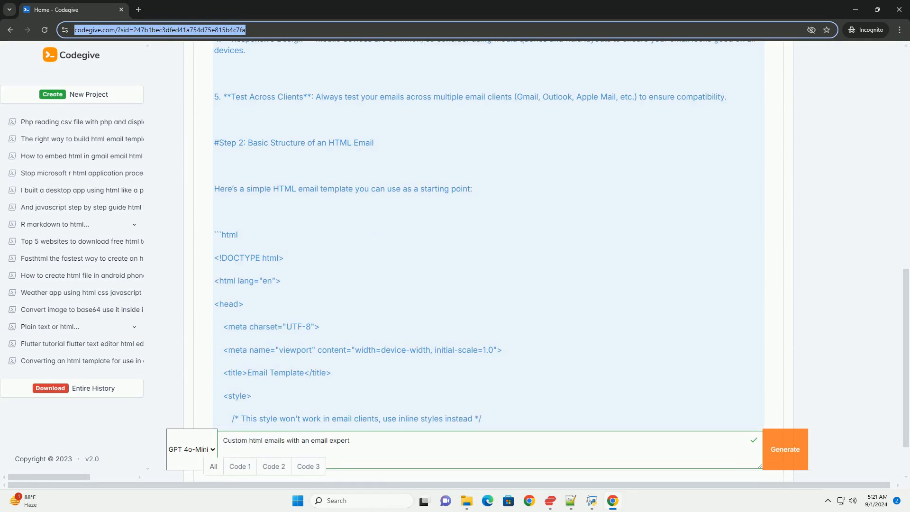
scroll(down, 3)
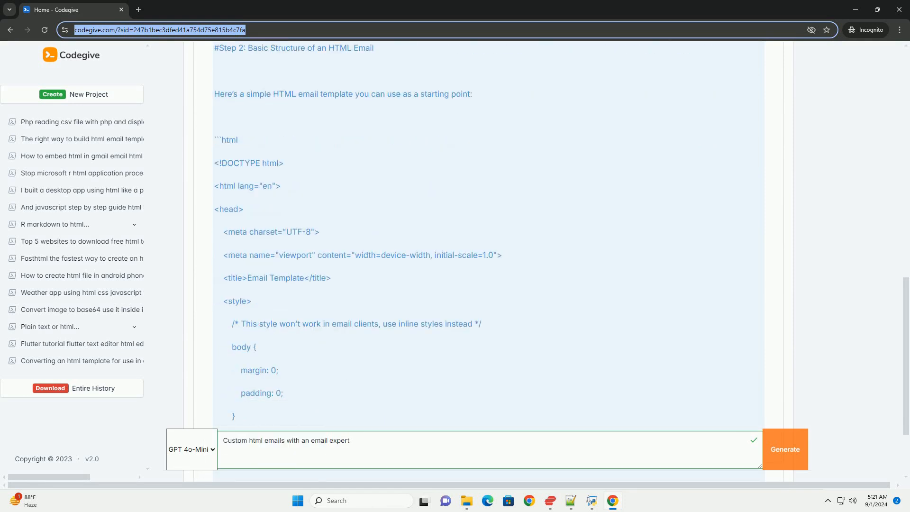
scroll(down, 3)
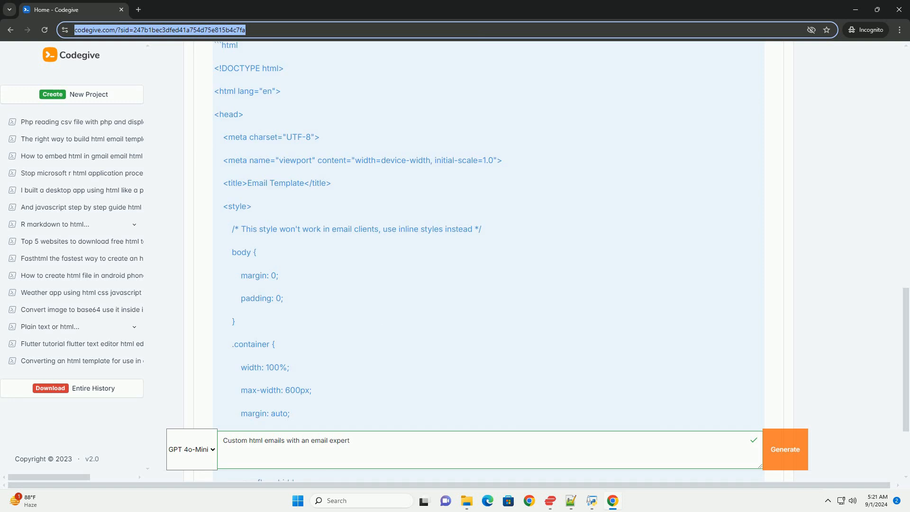
scroll(down, 3)
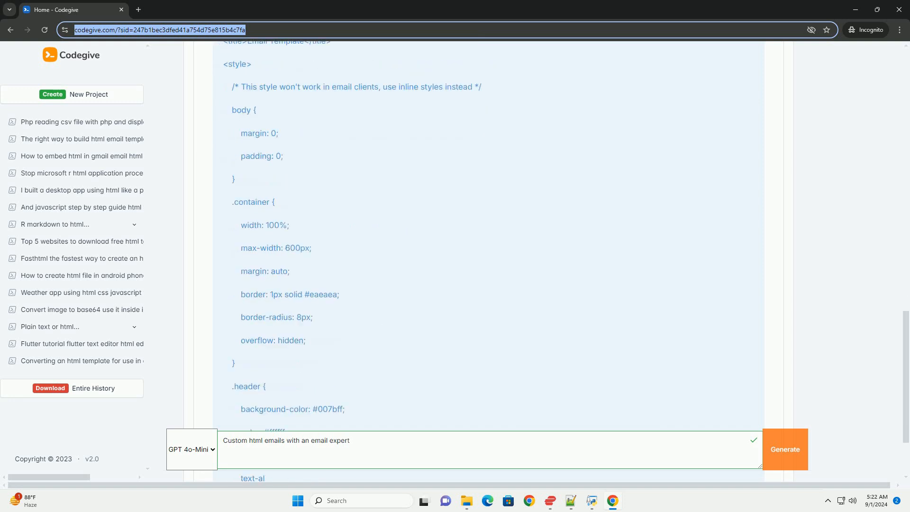
scroll(down, 3)
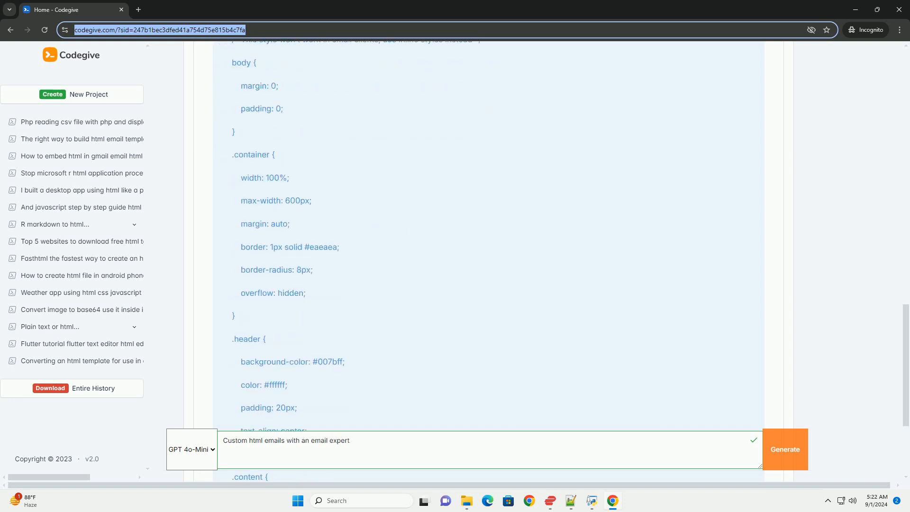
scroll(down, 3)
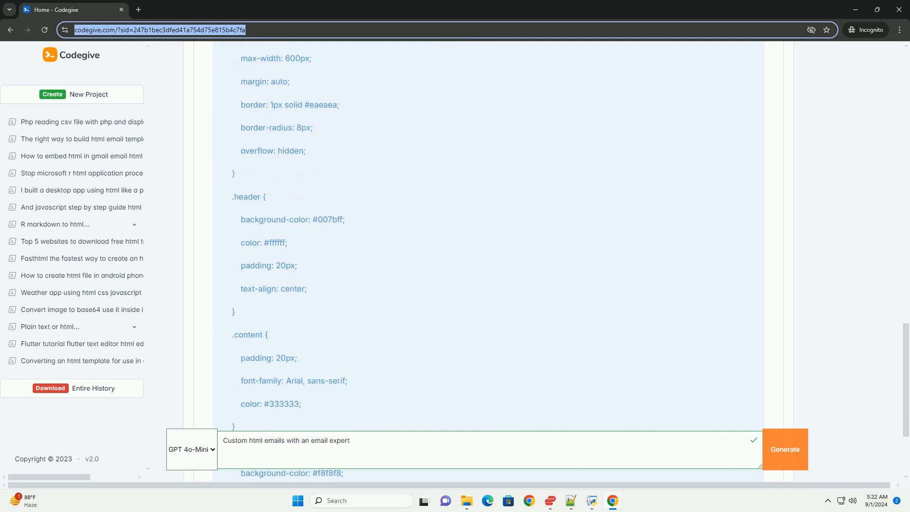
scroll(down, 3)
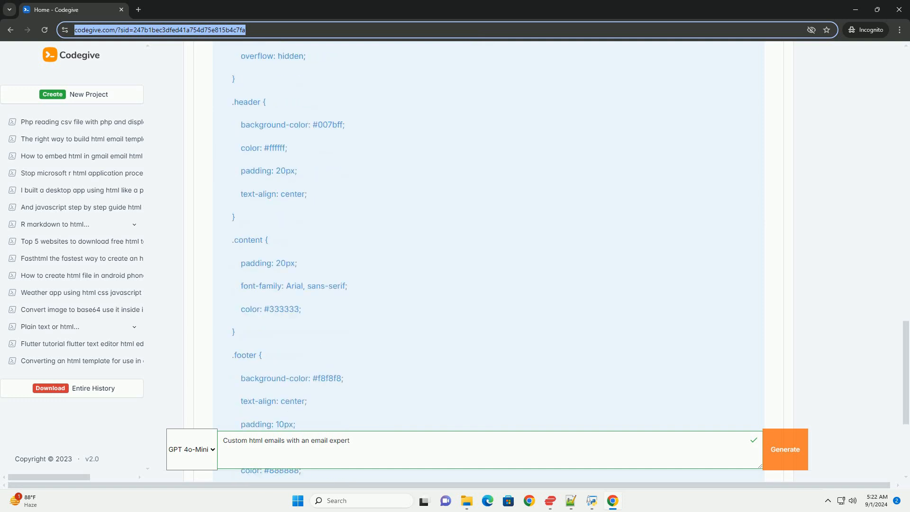
scroll(down, 3)
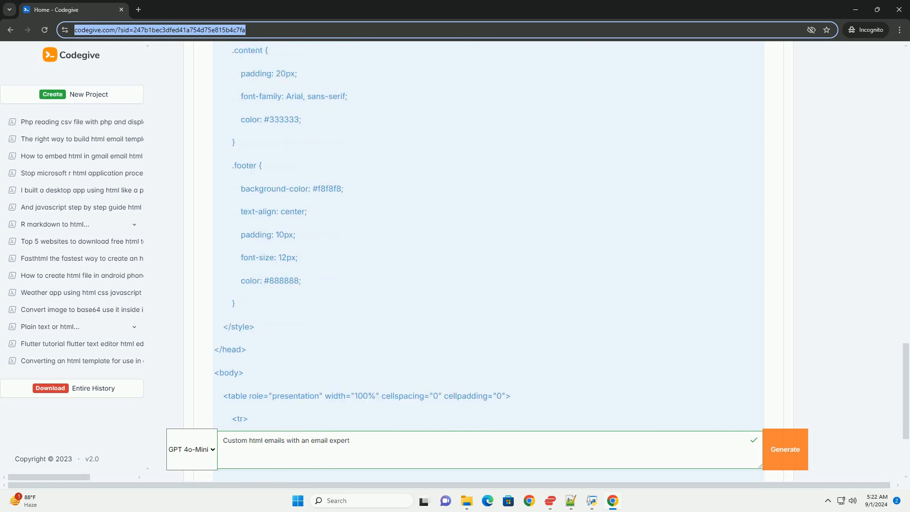
scroll(down, 3)
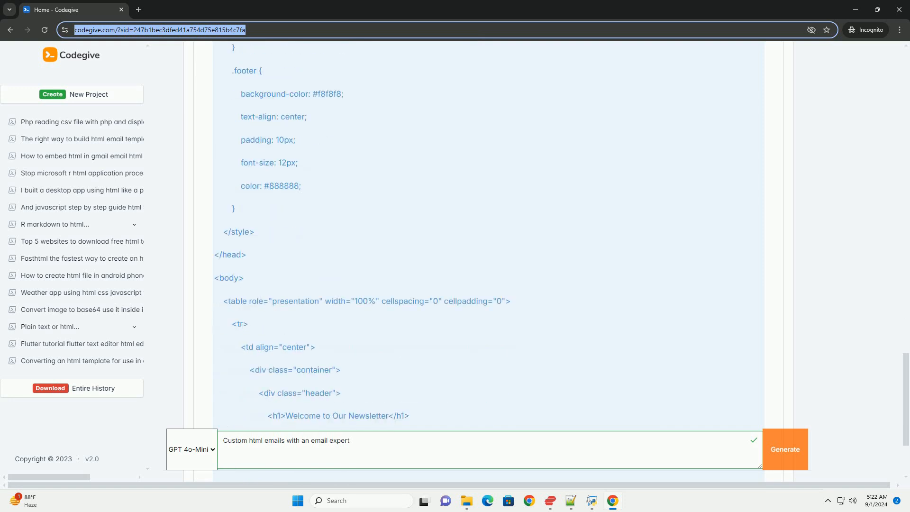
scroll(down, 3)
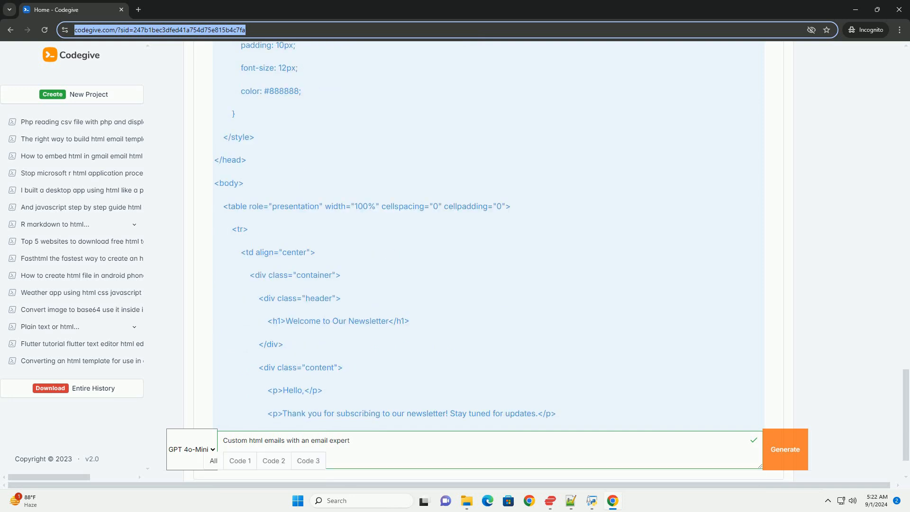
scroll(down, 3)
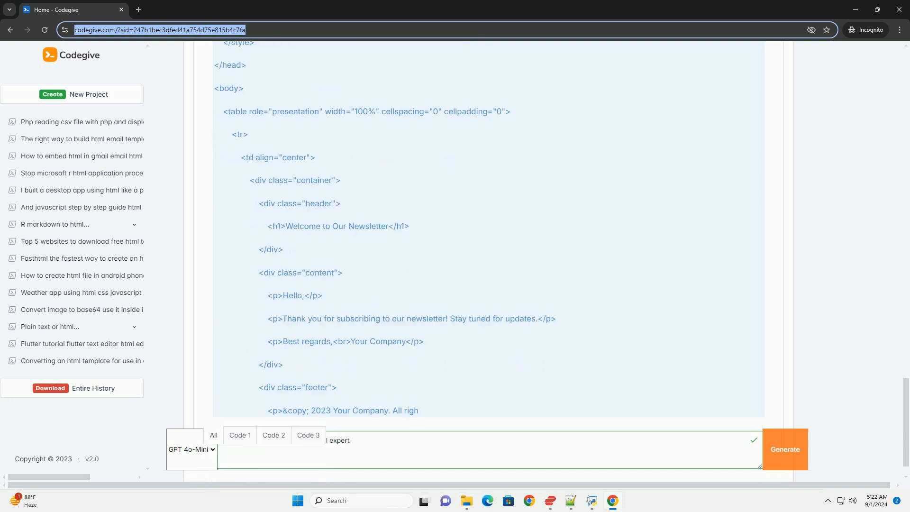
scroll(down, 3)
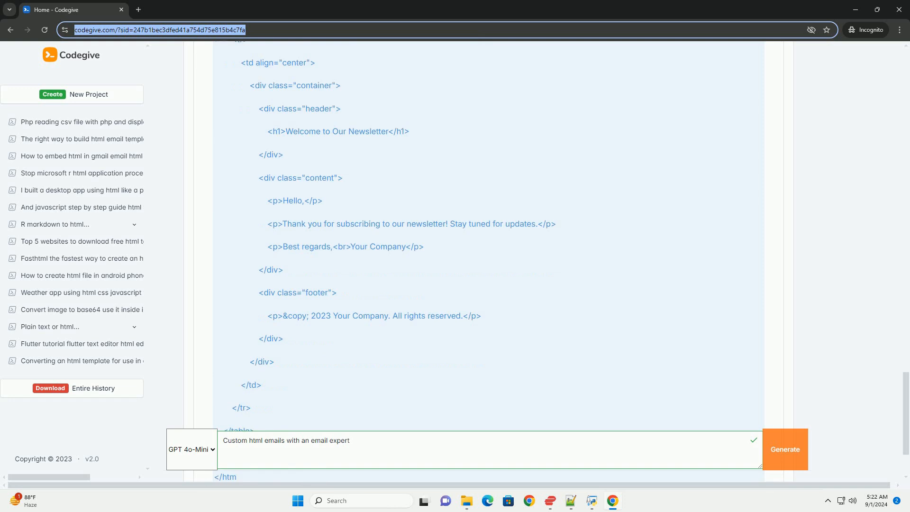
scroll(down, 3)
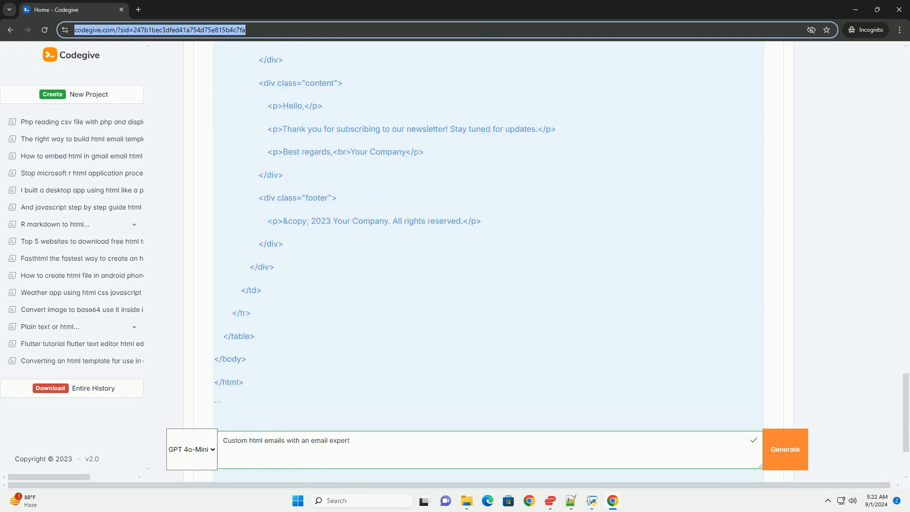
scroll(down, 3)
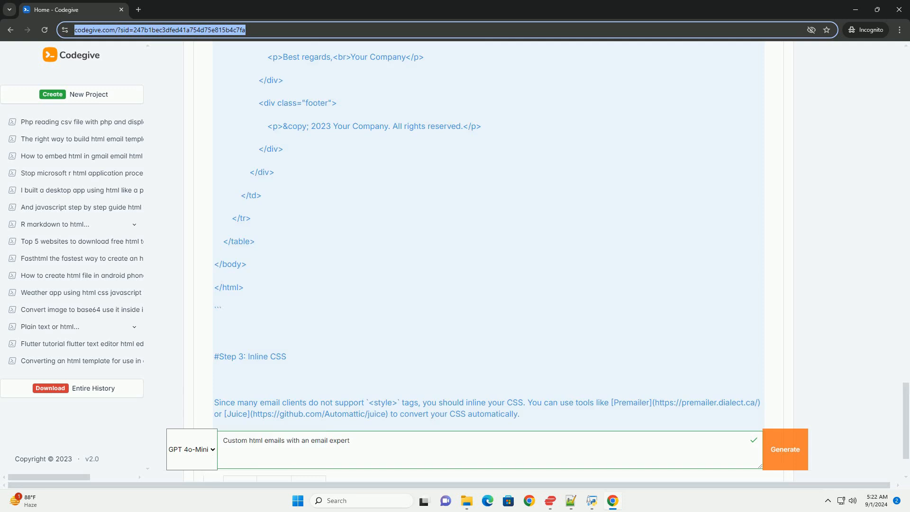
scroll(down, 3)
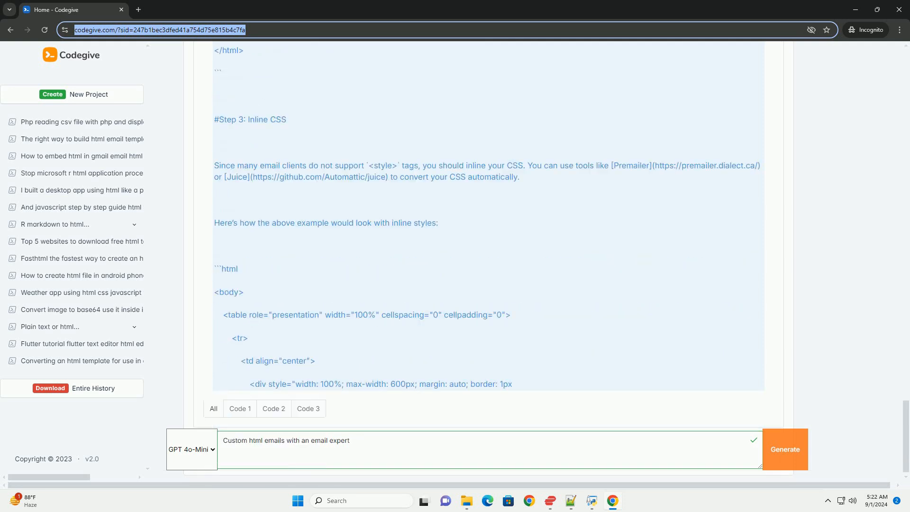
scroll(down, 3)
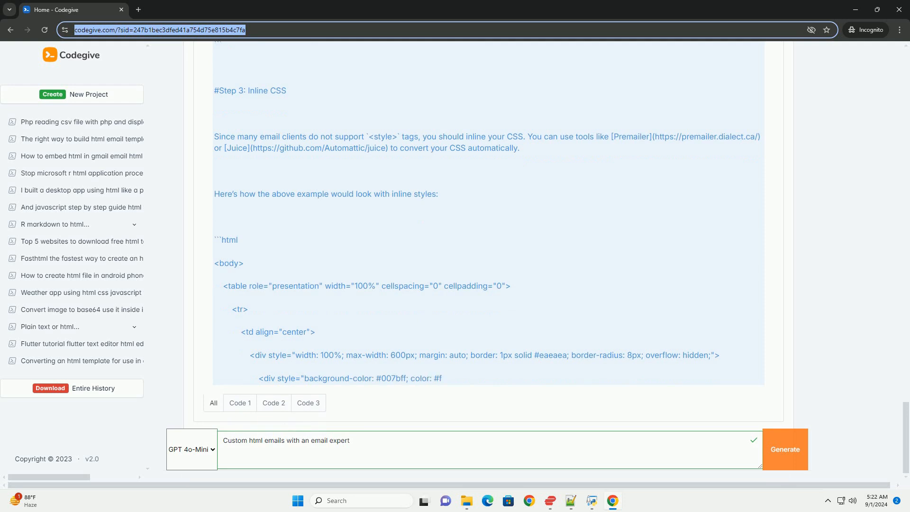
scroll(up, 3)
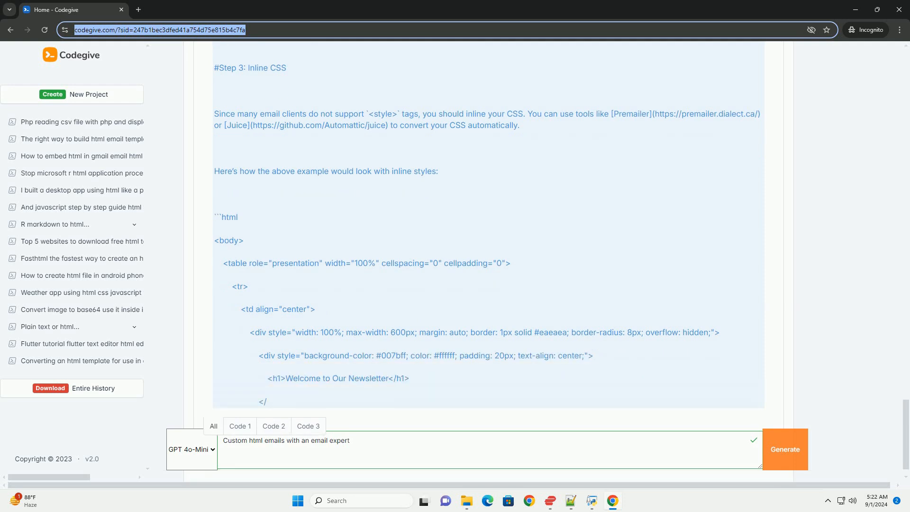
scroll(down, 3)
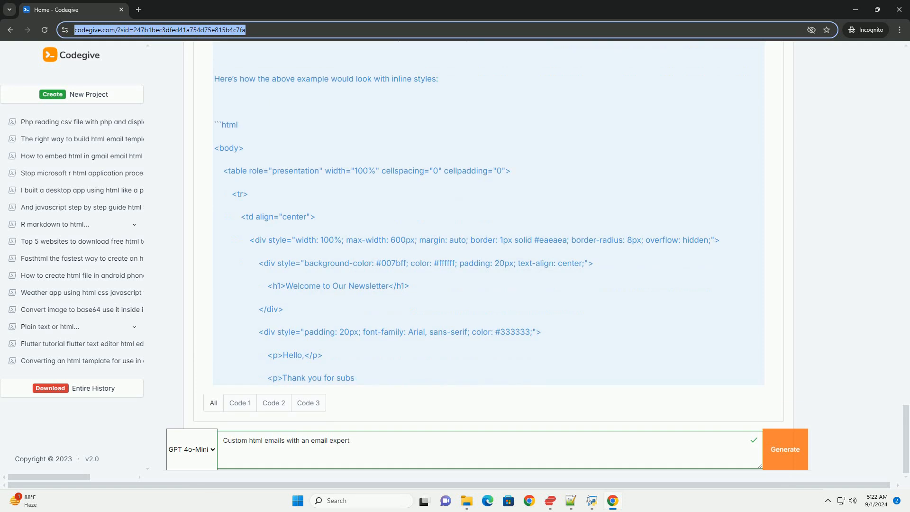
scroll(up, 3)
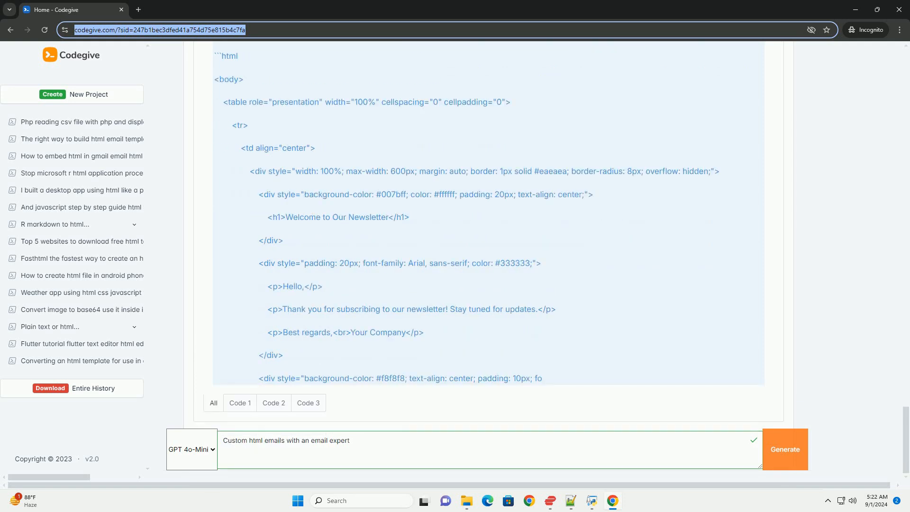
scroll(down, 3)
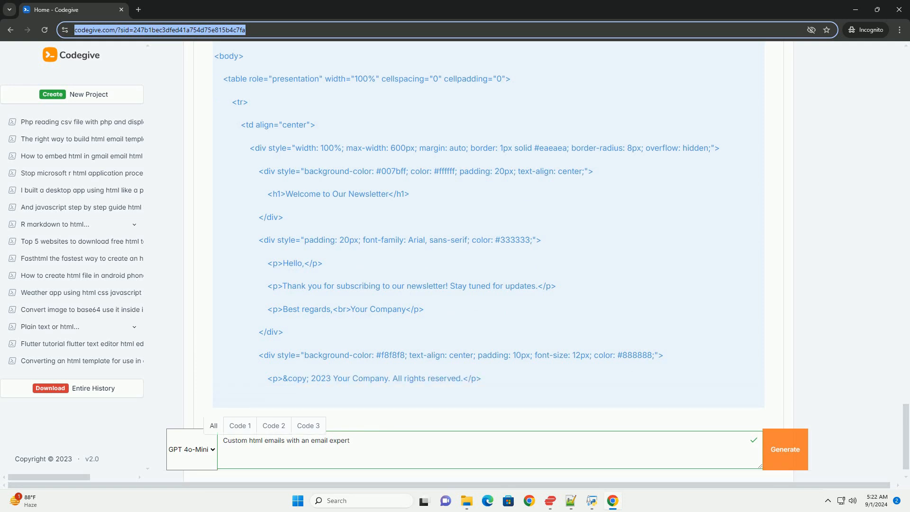
scroll(down, 3)
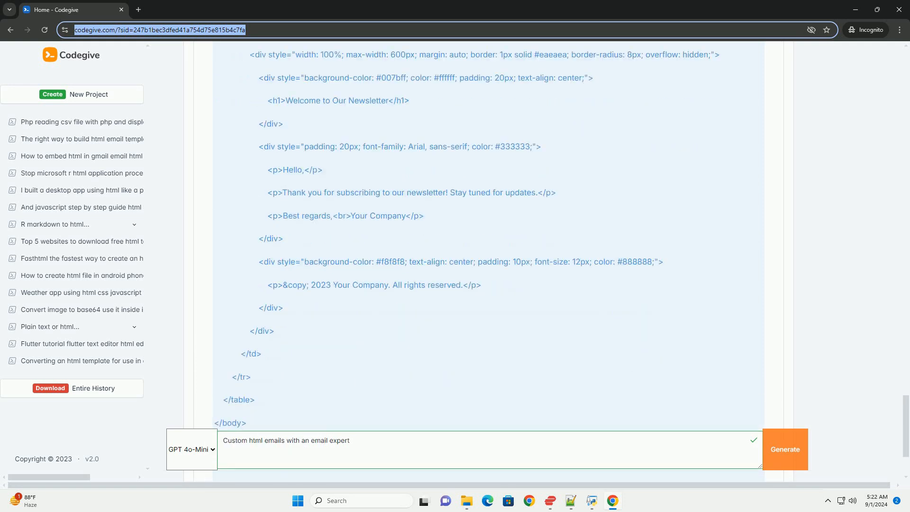
scroll(down, 3)
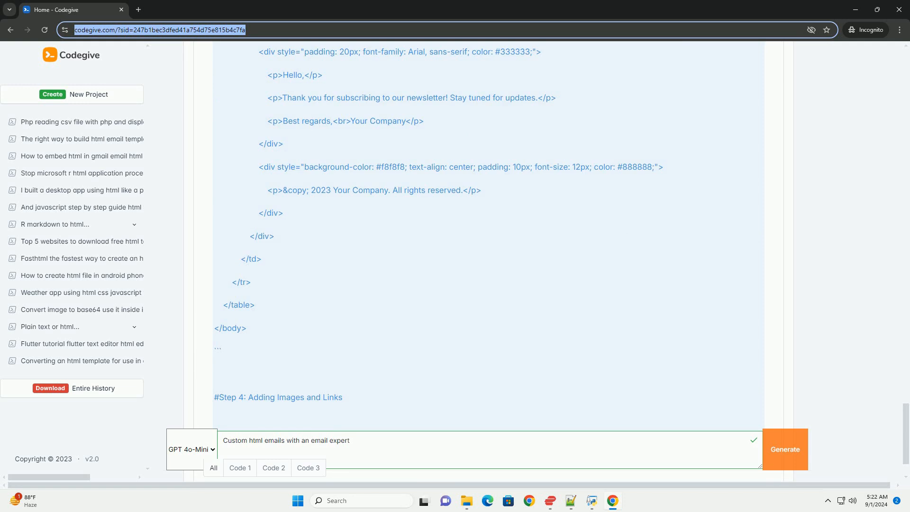
scroll(down, 3)
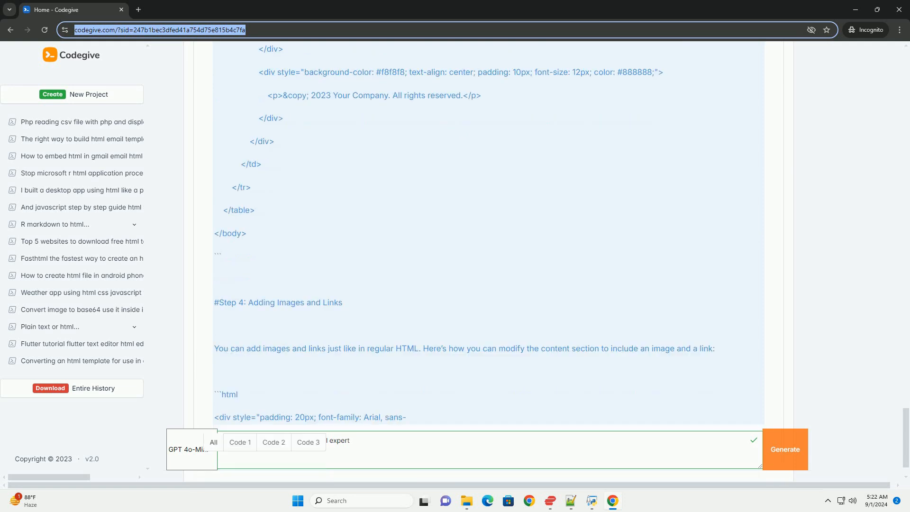
scroll(down, 3)
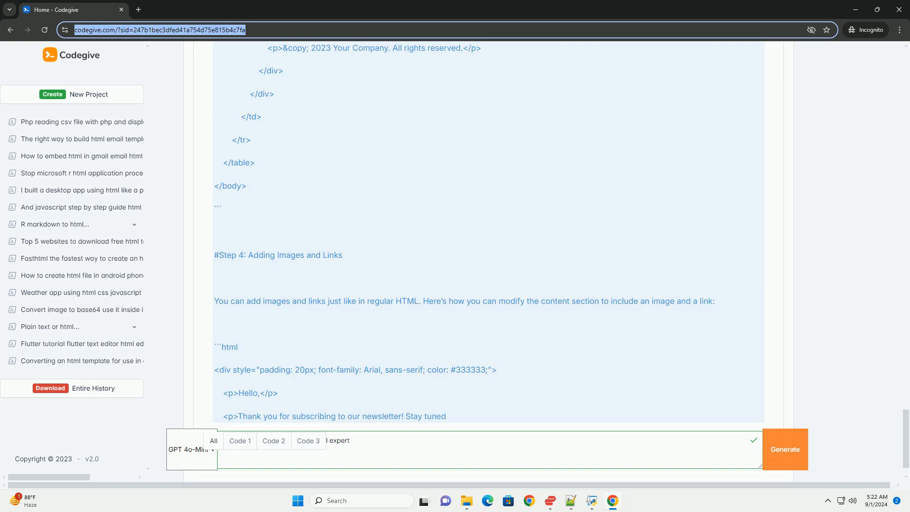
scroll(down, 3)
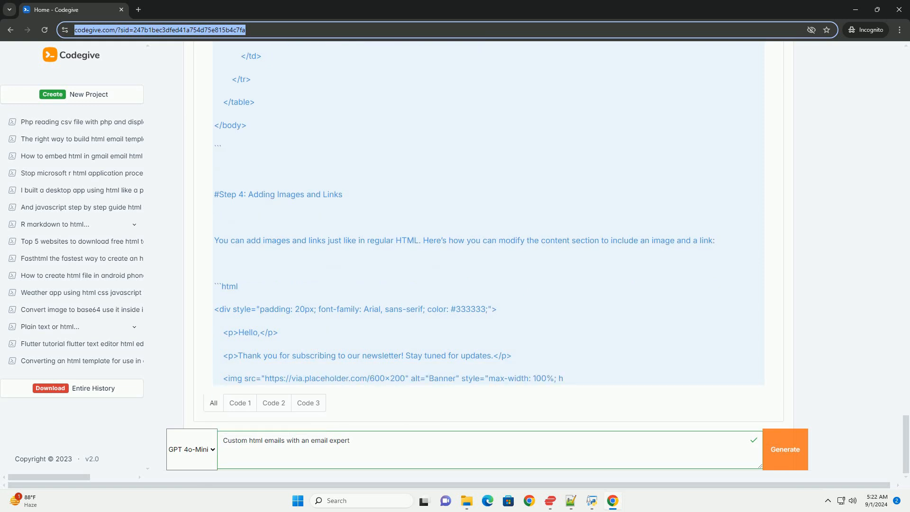